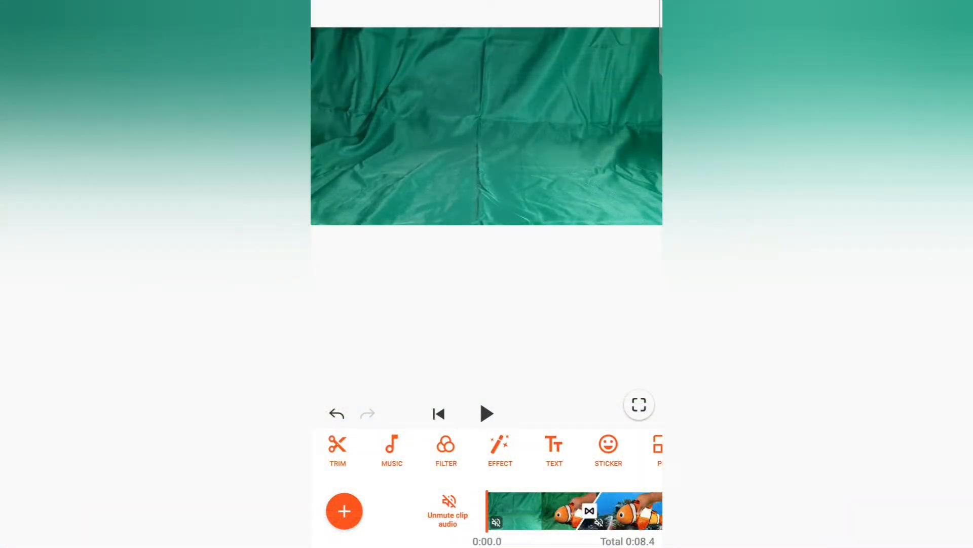
Step: Play the project to preview the green-screen clip and clownfish footage
left_click(487, 414)
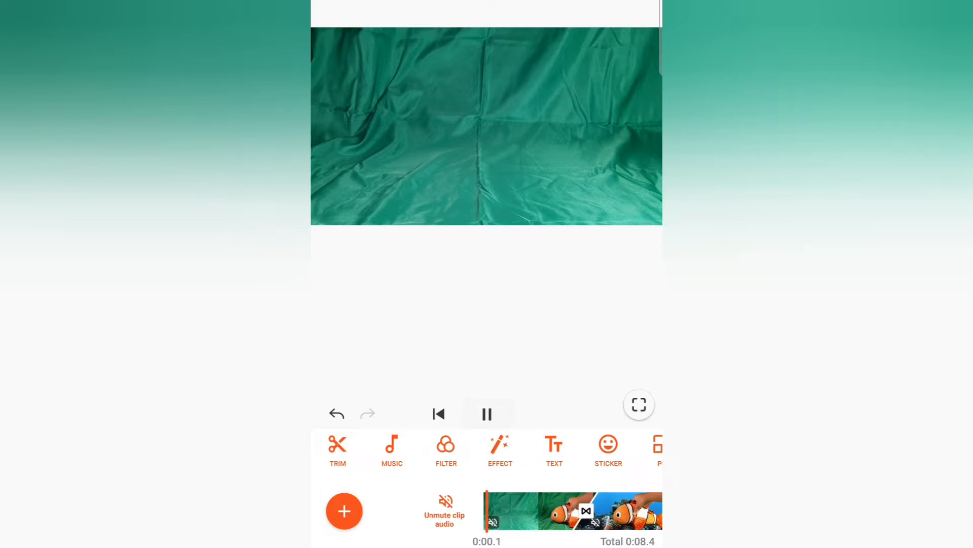